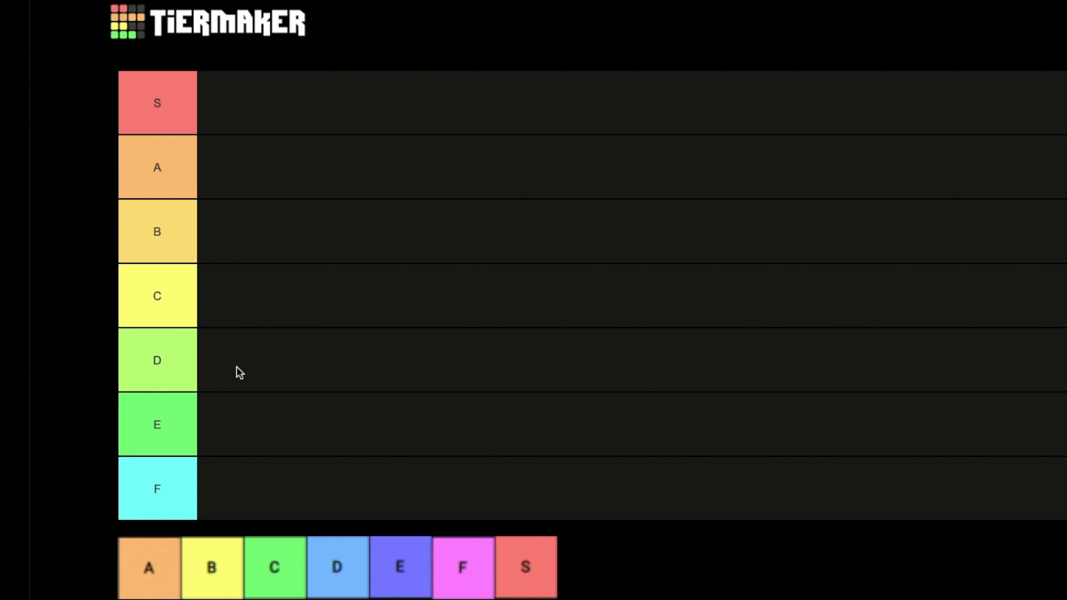
pyautogui.moveTo(206, 485)
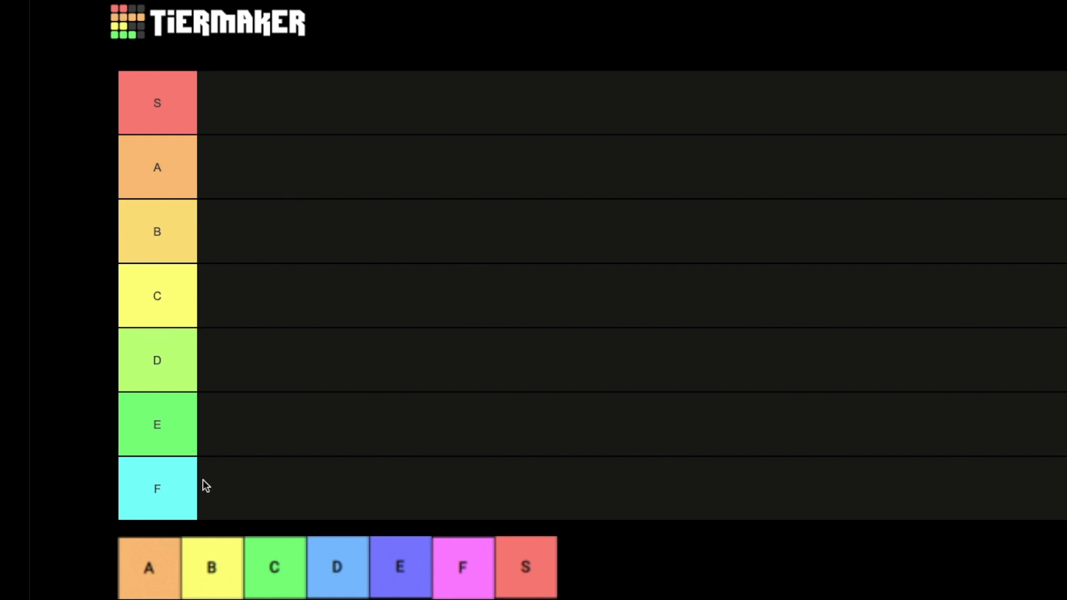
pyautogui.moveTo(226, 592)
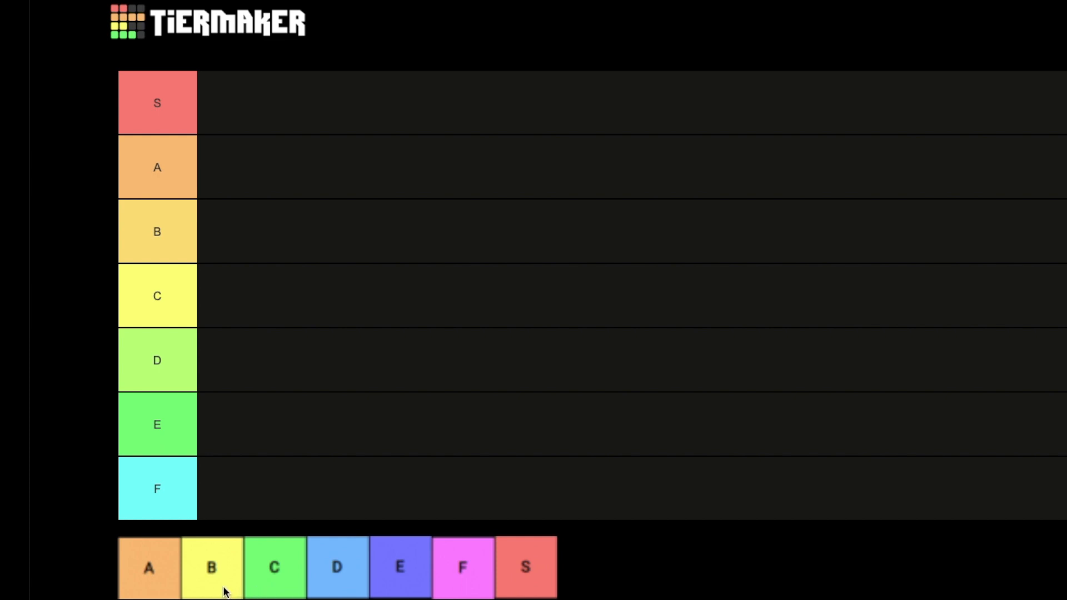
pyautogui.moveTo(207, 575)
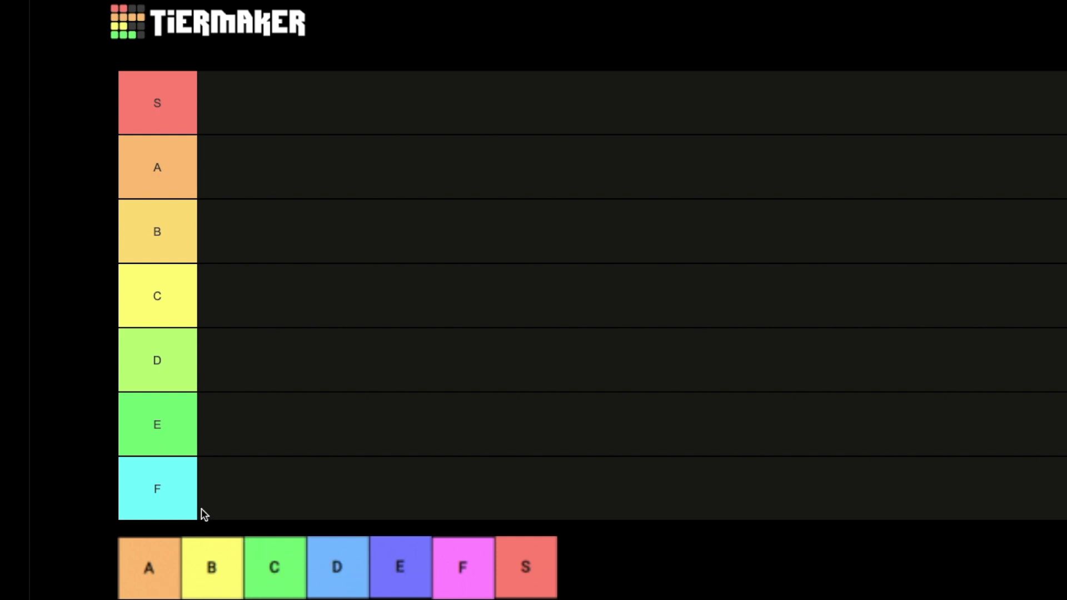
pyautogui.moveTo(216, 362)
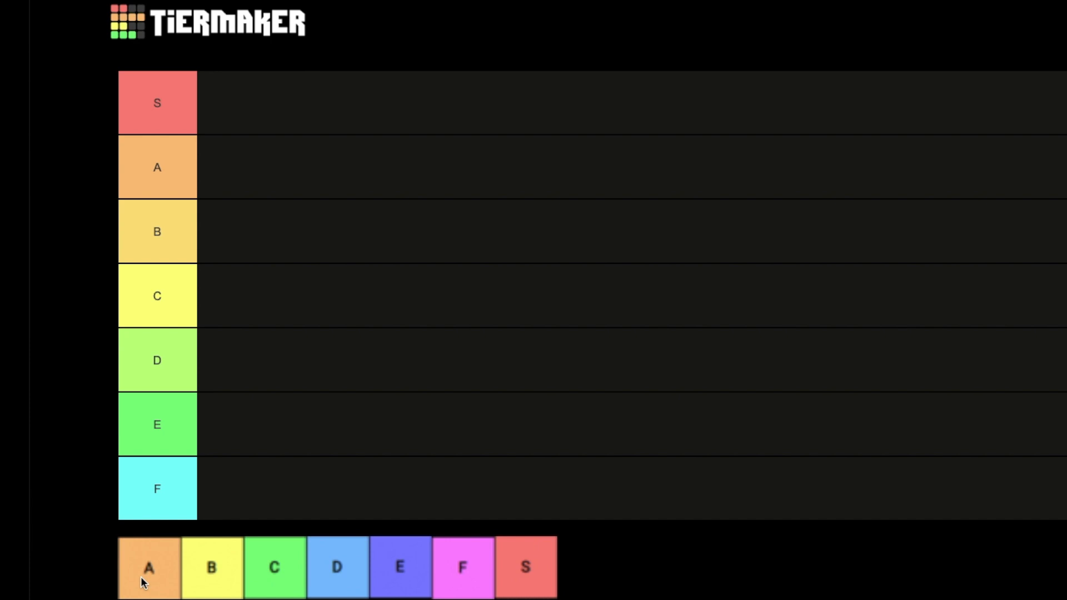
pyautogui.moveTo(182, 561)
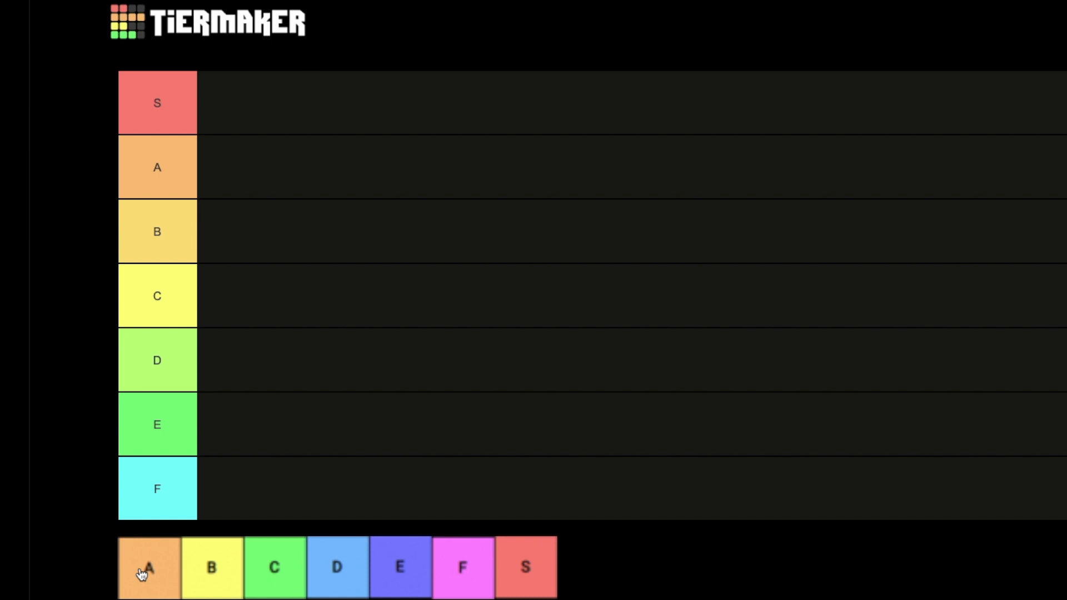
pyautogui.moveTo(151, 575)
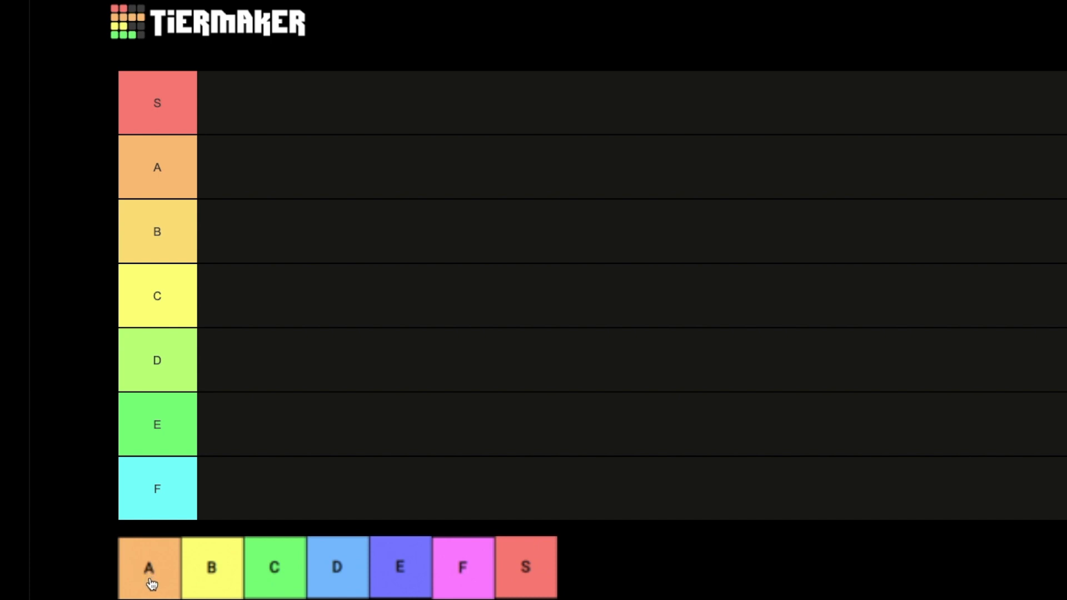
# Move the A tile from the unplaced pool into the A tier row
pyautogui.moveTo(149, 566); pyautogui.dragTo(306, 184)
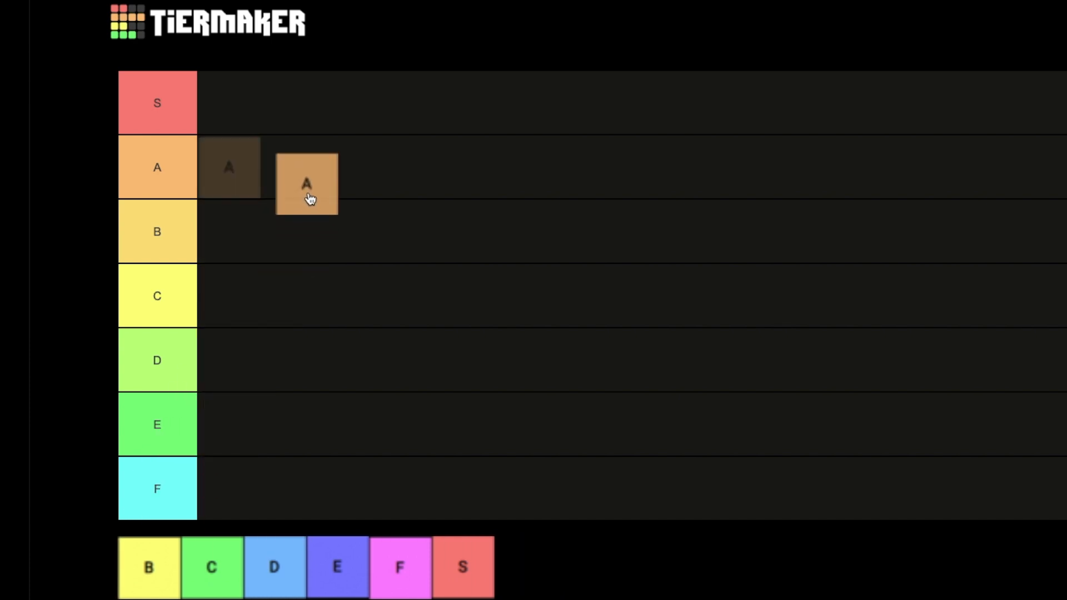
pyautogui.moveTo(306, 183); pyautogui.dragTo(229, 166)
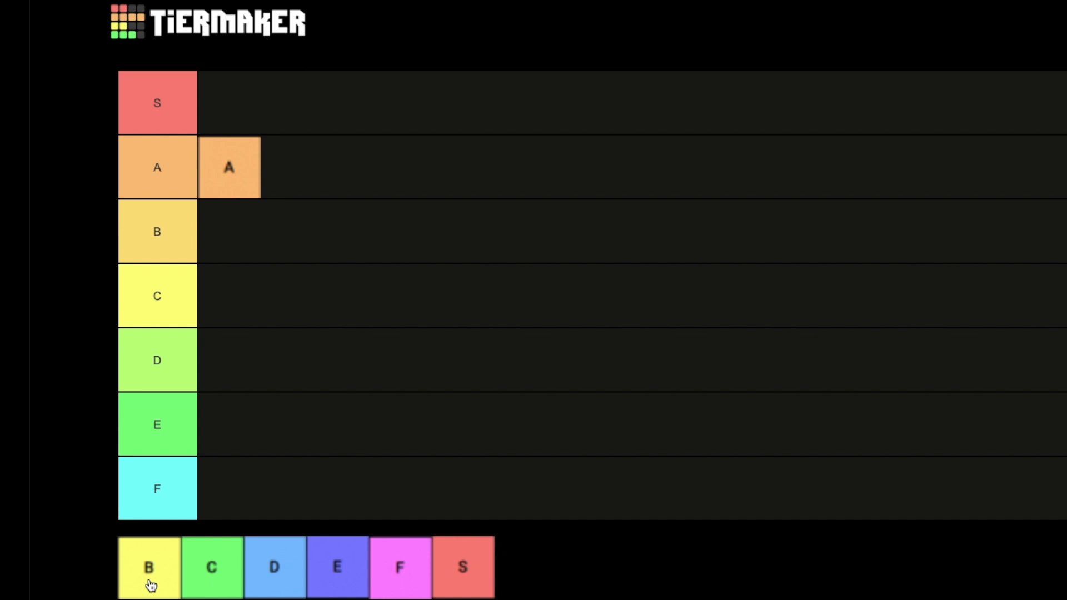
pyautogui.moveTo(149, 580)
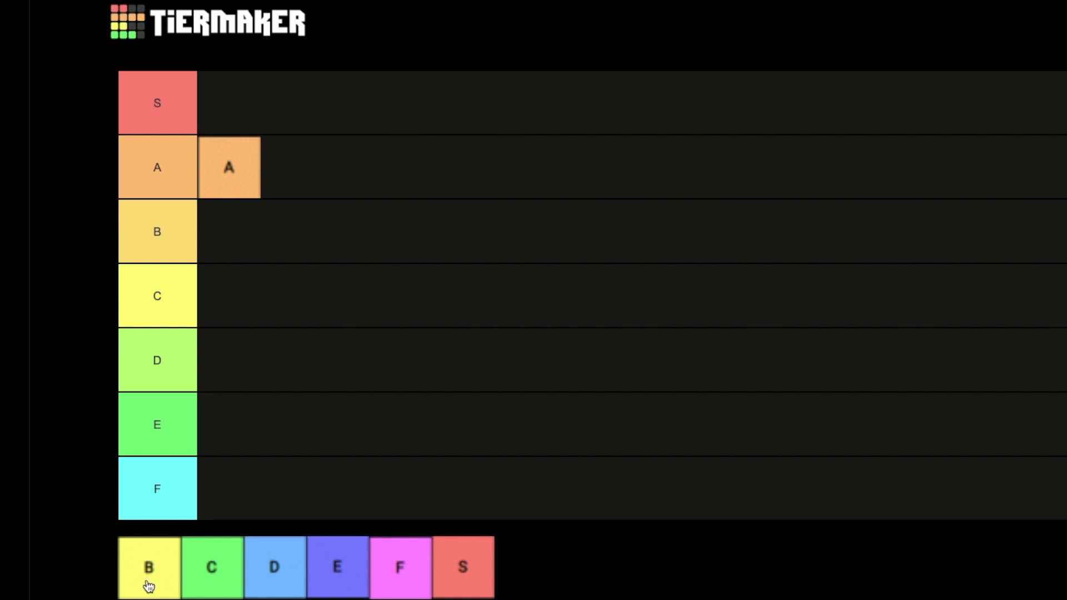
# Move the B tile from the pool into the B tier row
pyautogui.moveTo(148, 566); pyautogui.dragTo(216, 362)
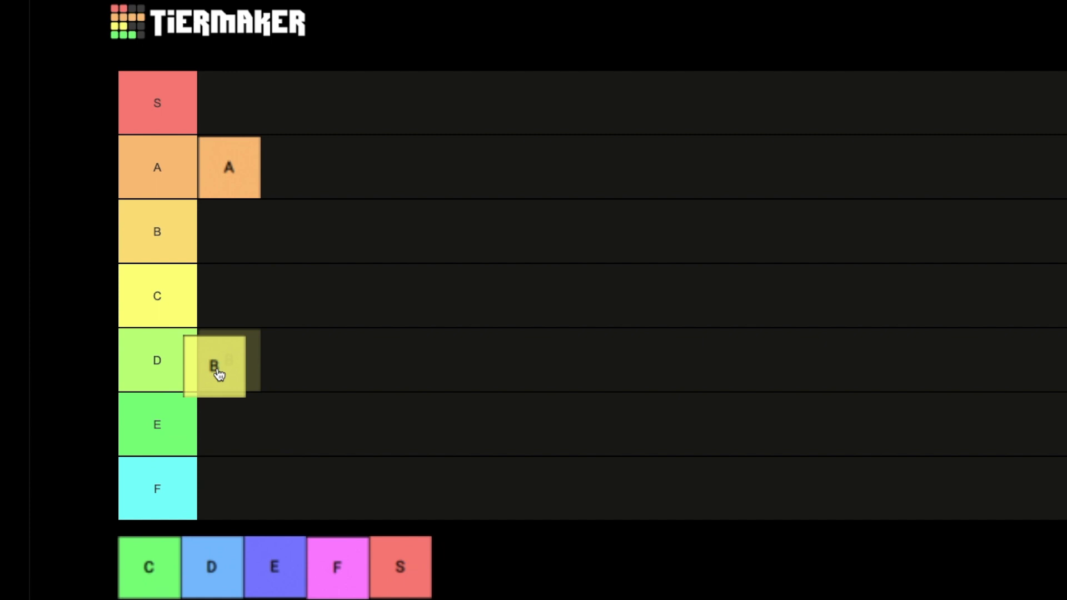
pyautogui.moveTo(214, 363); pyautogui.dragTo(228, 230)
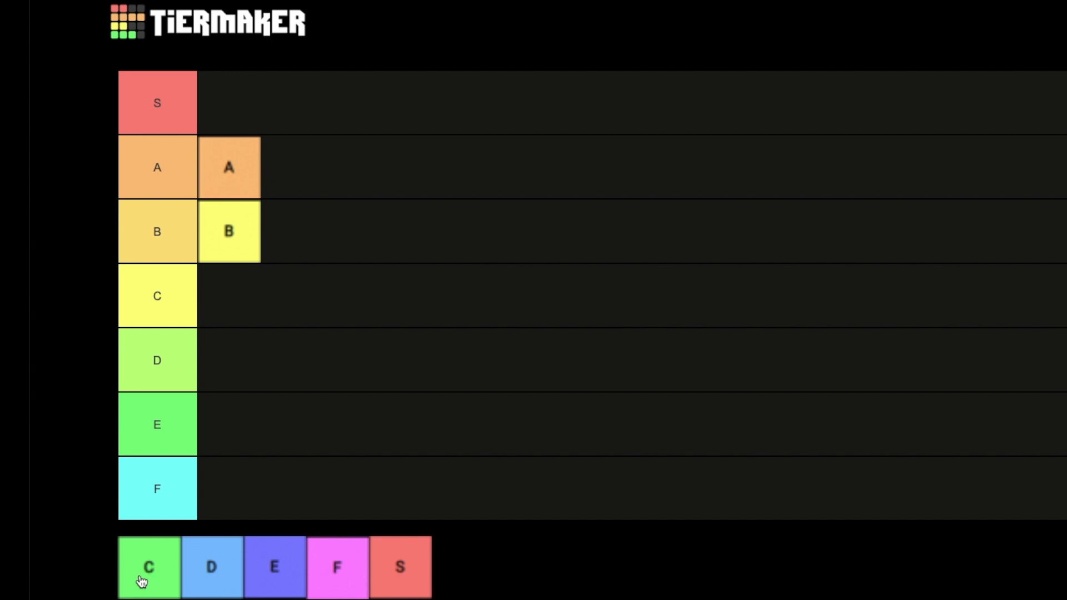
pyautogui.moveTo(169, 568)
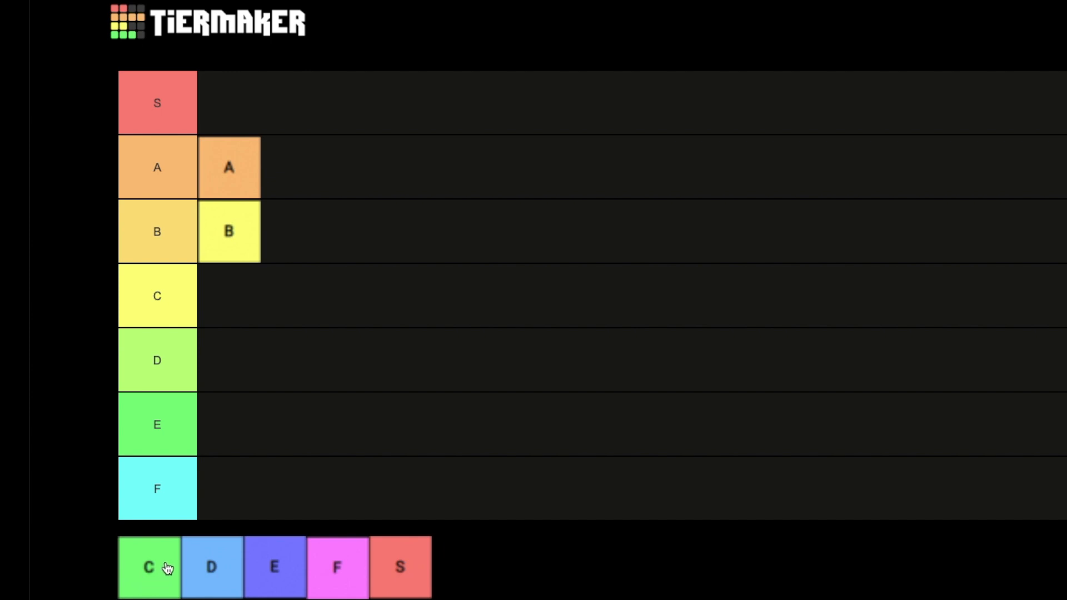
pyautogui.moveTo(147, 585)
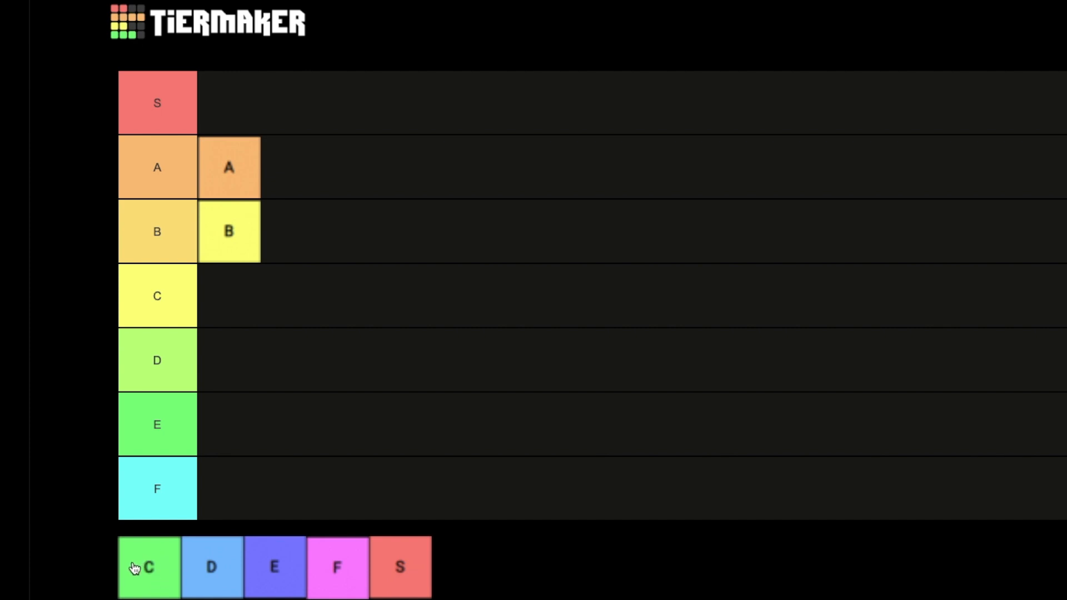
pyautogui.moveTo(142, 583)
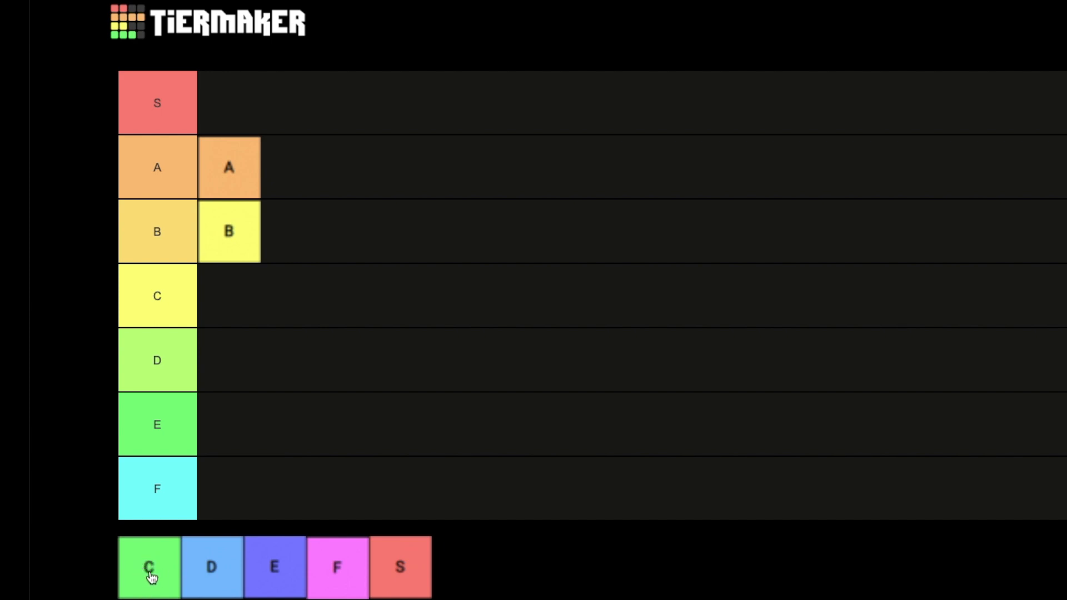
# Drop the C tile from the pool into the C tier row
pyautogui.moveTo(148, 567); pyautogui.dragTo(228, 295)
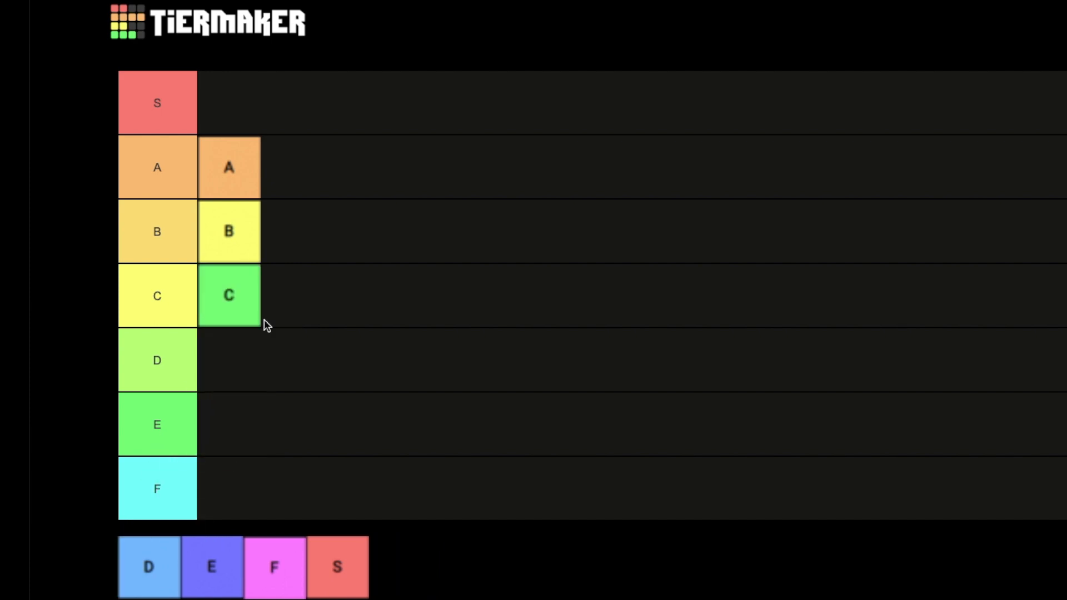
pyautogui.moveTo(239, 320)
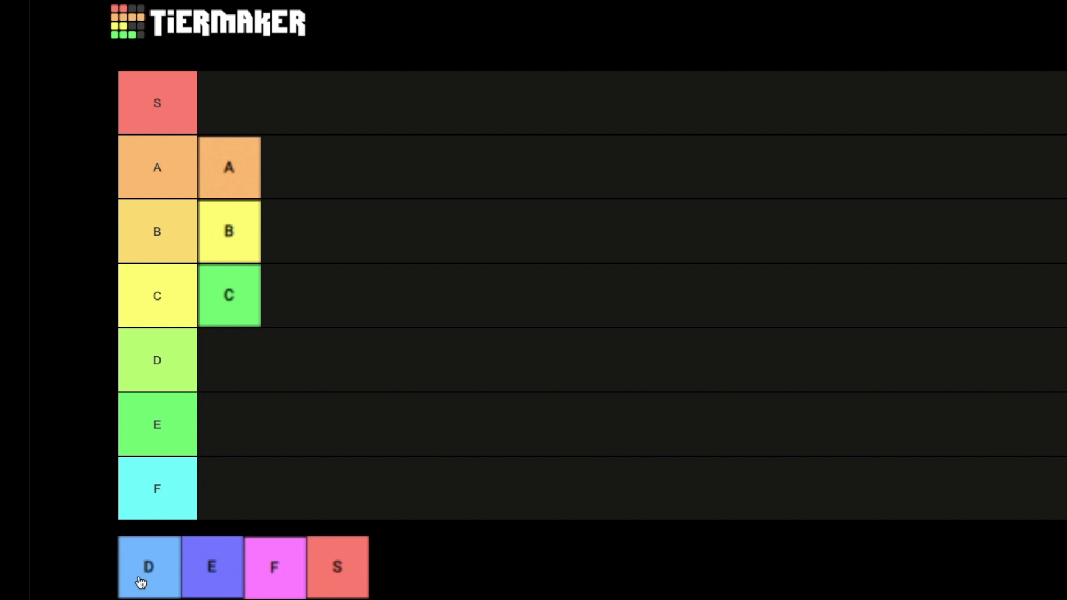
pyautogui.moveTo(297, 557)
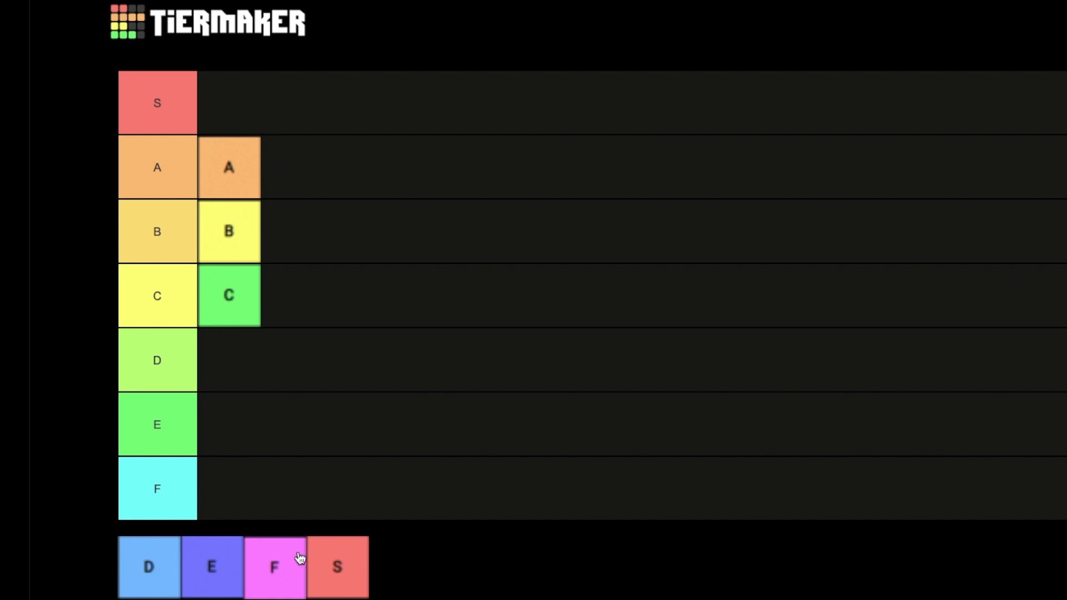
pyautogui.moveTo(153, 561)
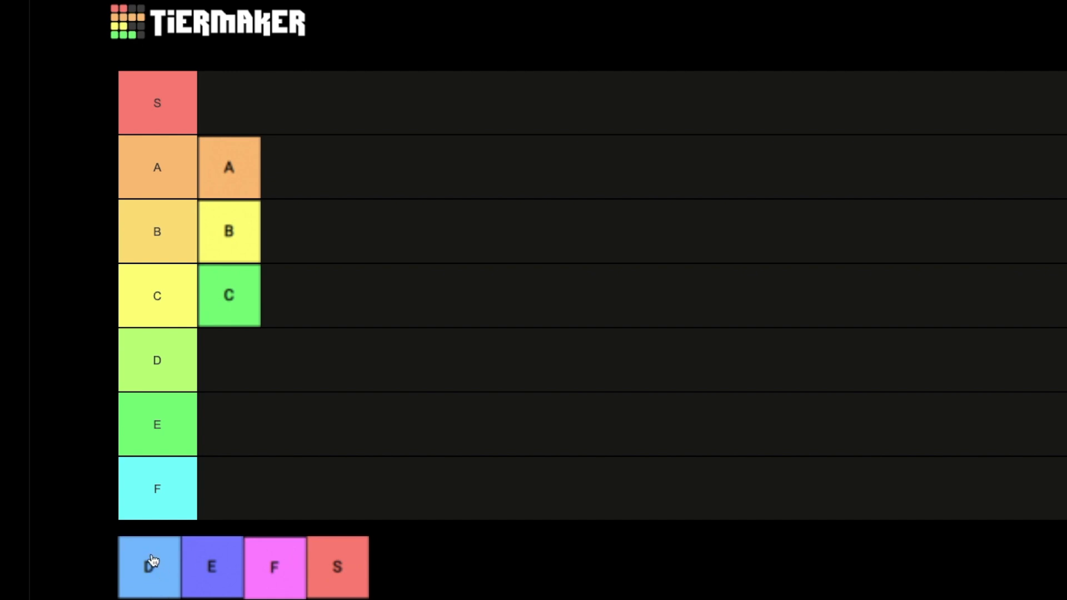
pyautogui.moveTo(145, 573)
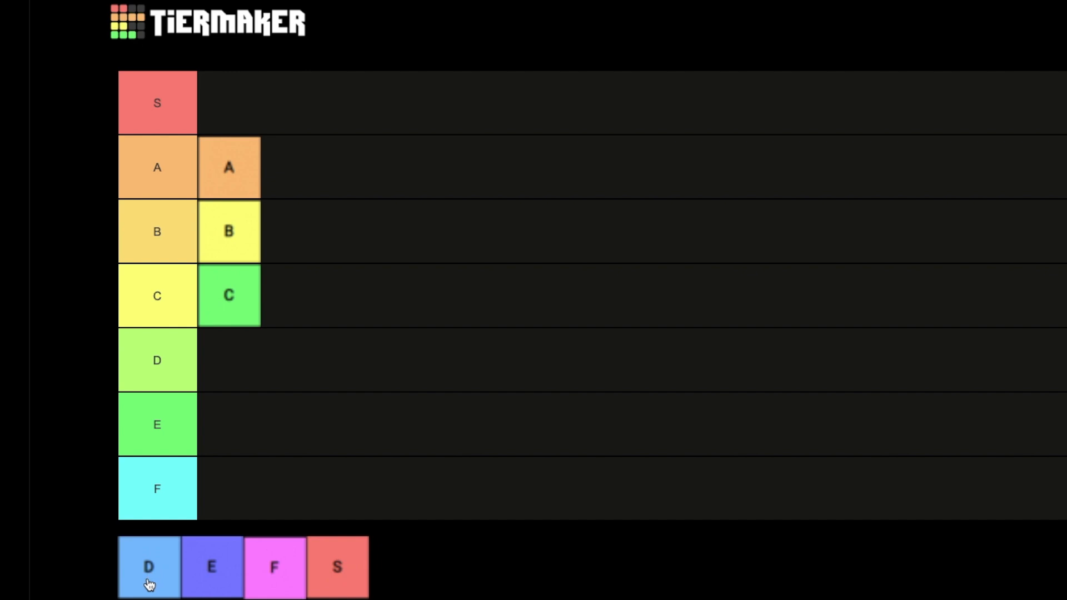
# Drop the D tile from the pool into the D tier row
pyautogui.moveTo(149, 567); pyautogui.dragTo(240, 363)
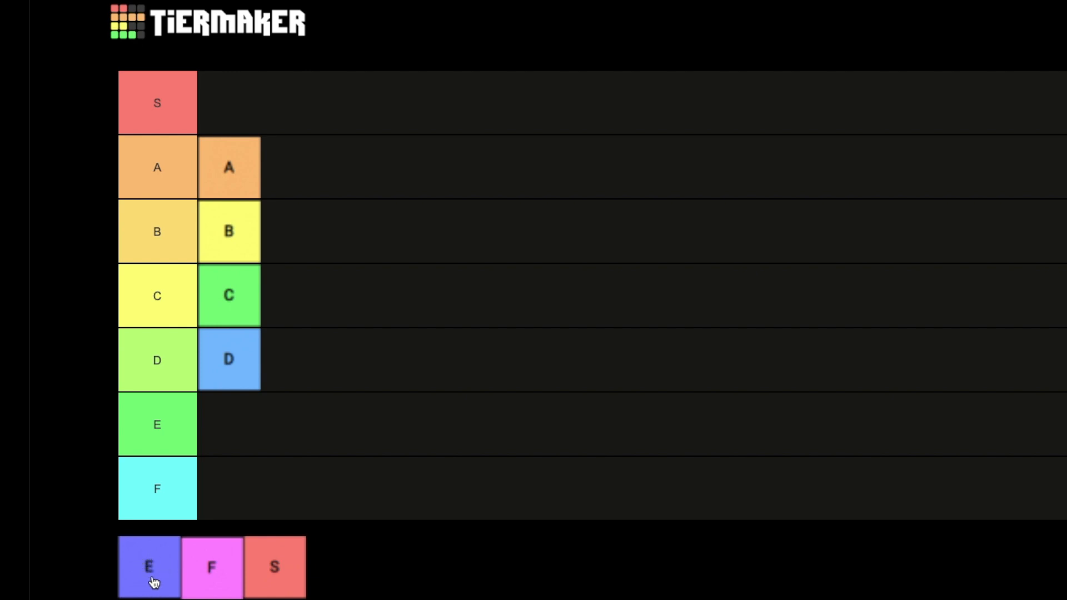
pyautogui.moveTo(166, 576)
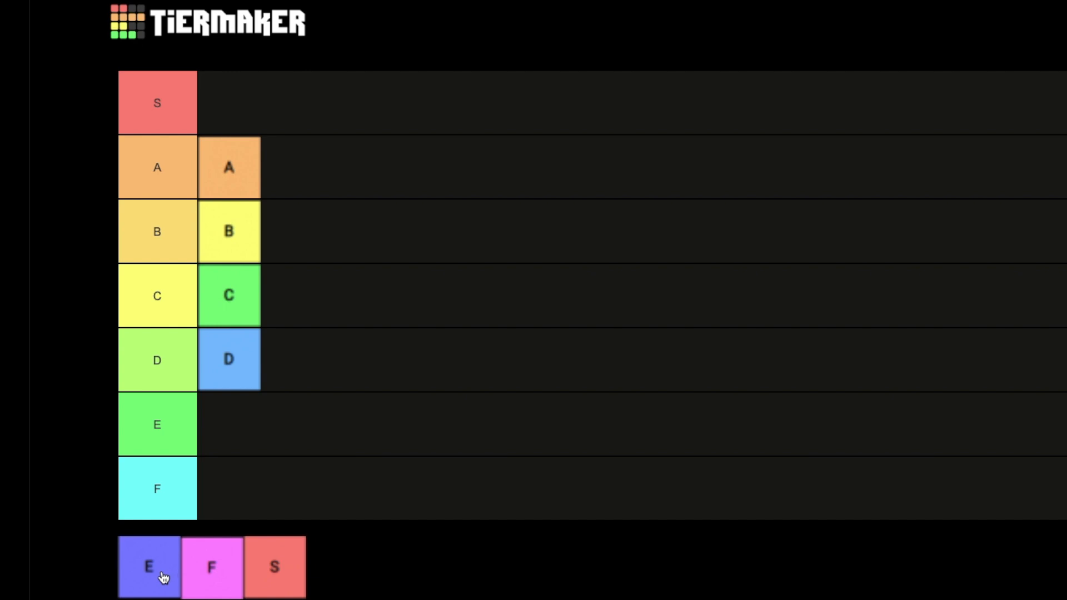
pyautogui.moveTo(139, 570)
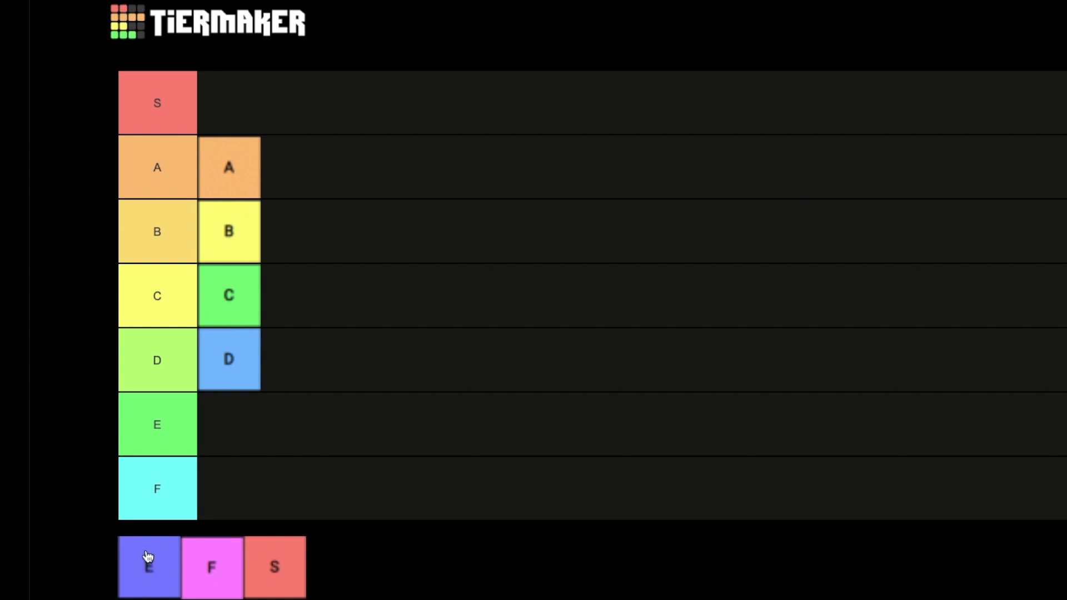
pyautogui.moveTo(140, 571)
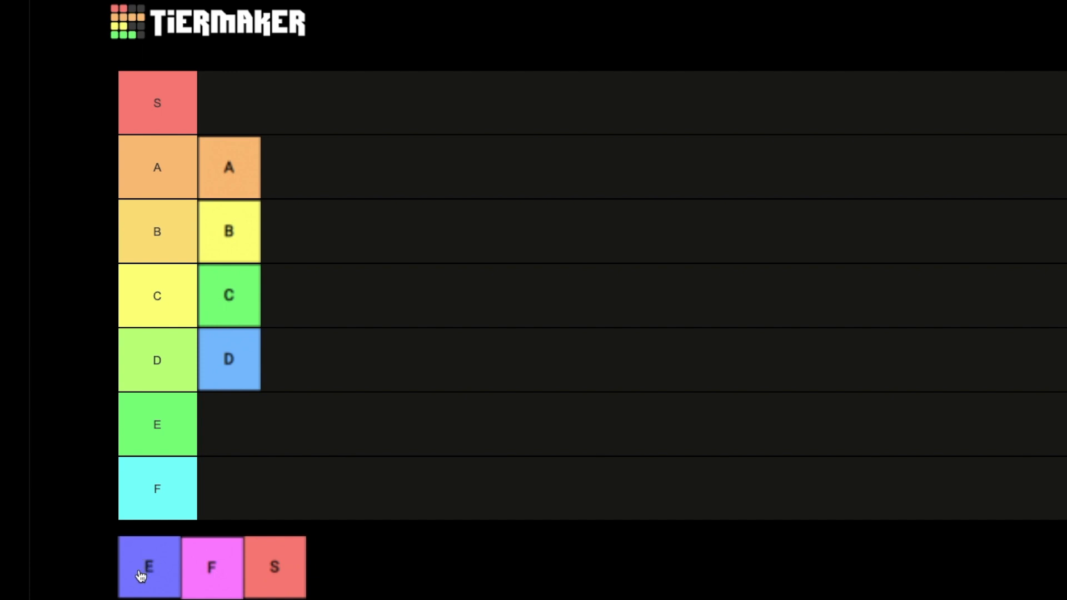
# Drop the E tile into the F tier row instead of the E row
pyautogui.moveTo(148, 567); pyautogui.dragTo(229, 488)
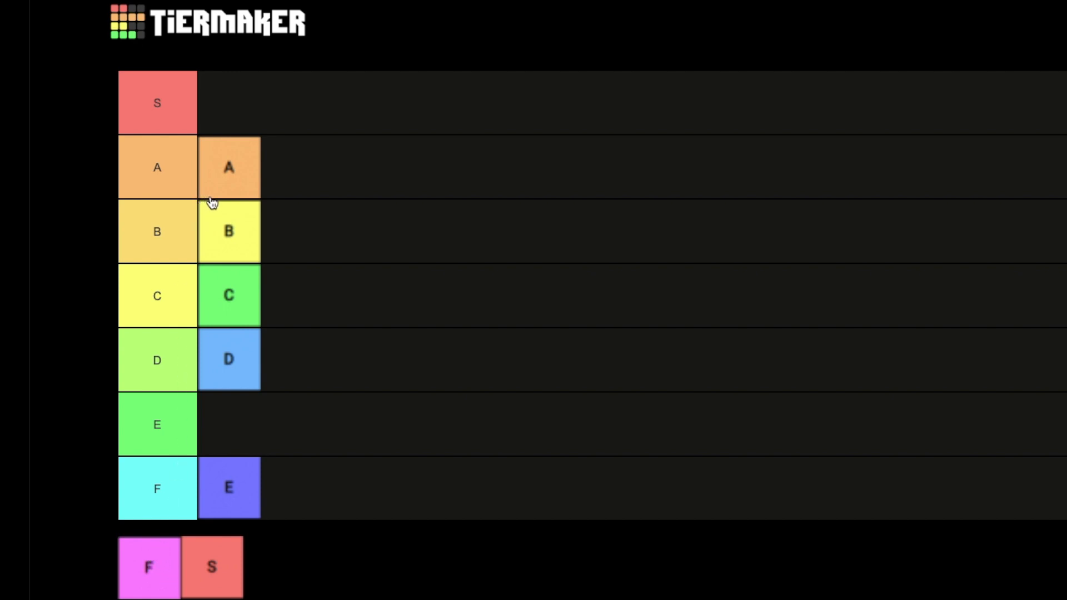
pyautogui.moveTo(176, 335)
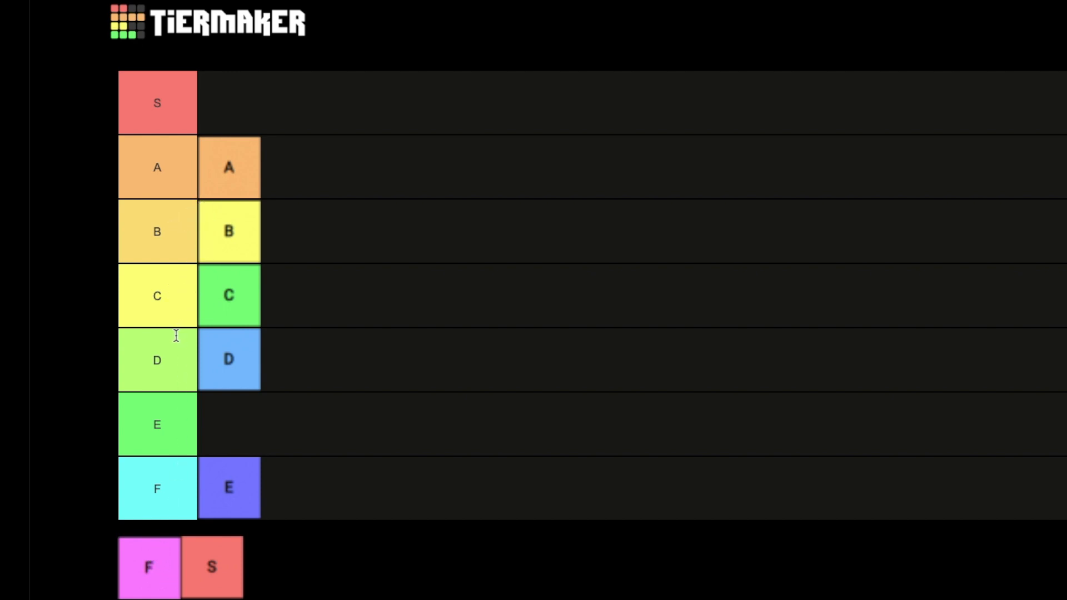
pyautogui.moveTo(246, 495)
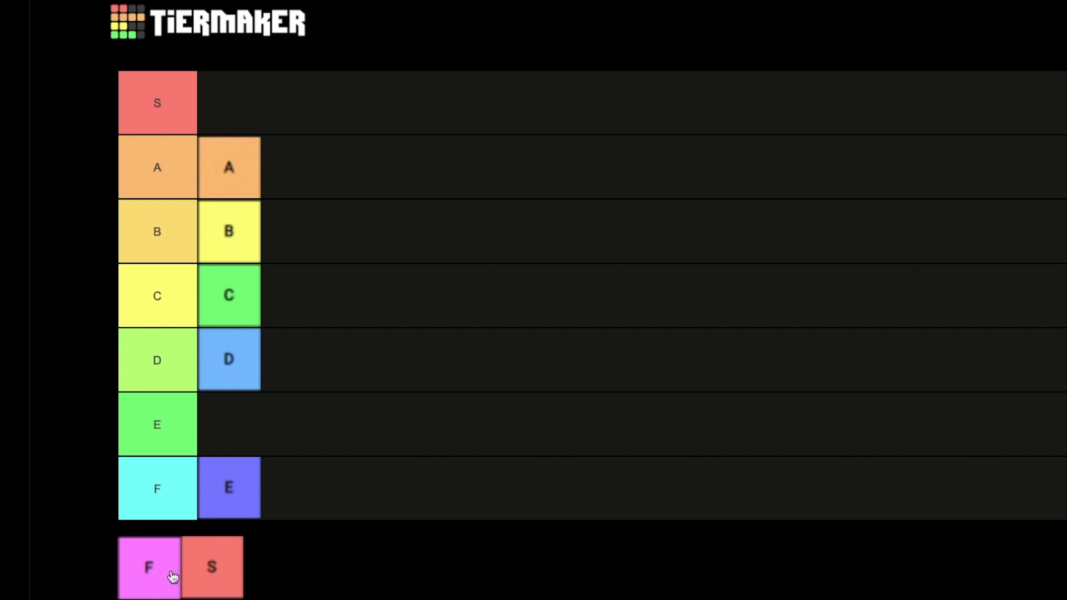
pyautogui.moveTo(151, 566)
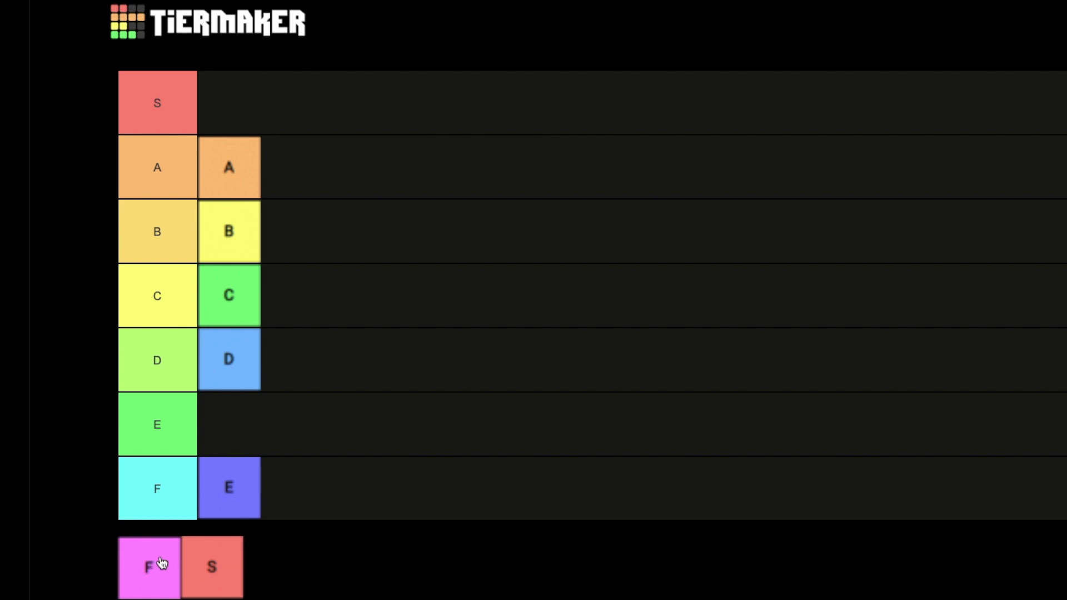
# Move the F tile from the pool into the S tier row
pyautogui.moveTo(149, 567); pyautogui.dragTo(287, 130)
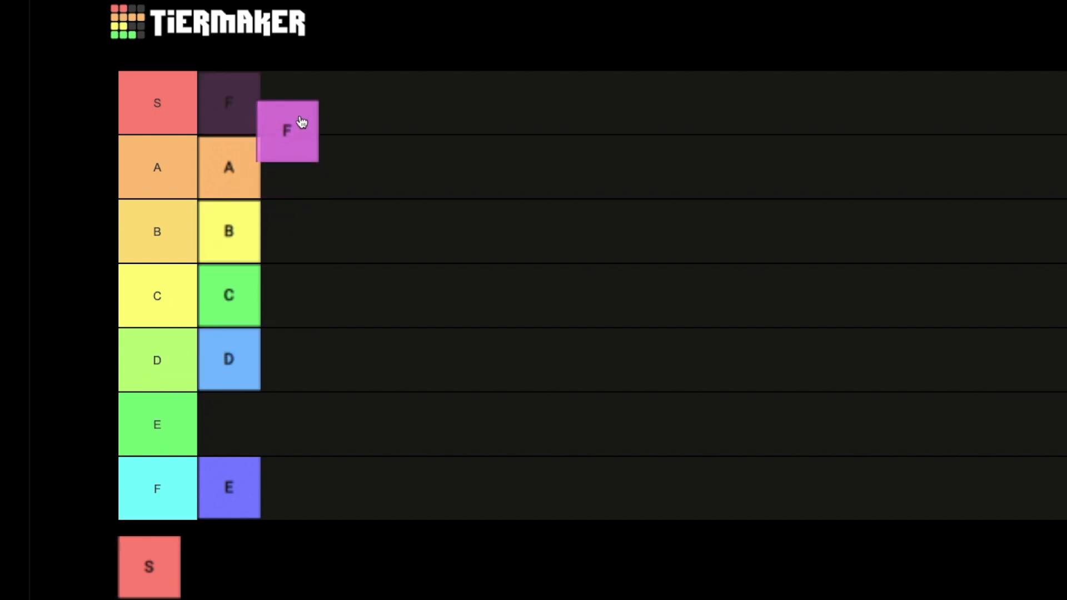
pyautogui.moveTo(285, 131); pyautogui.dragTo(228, 102)
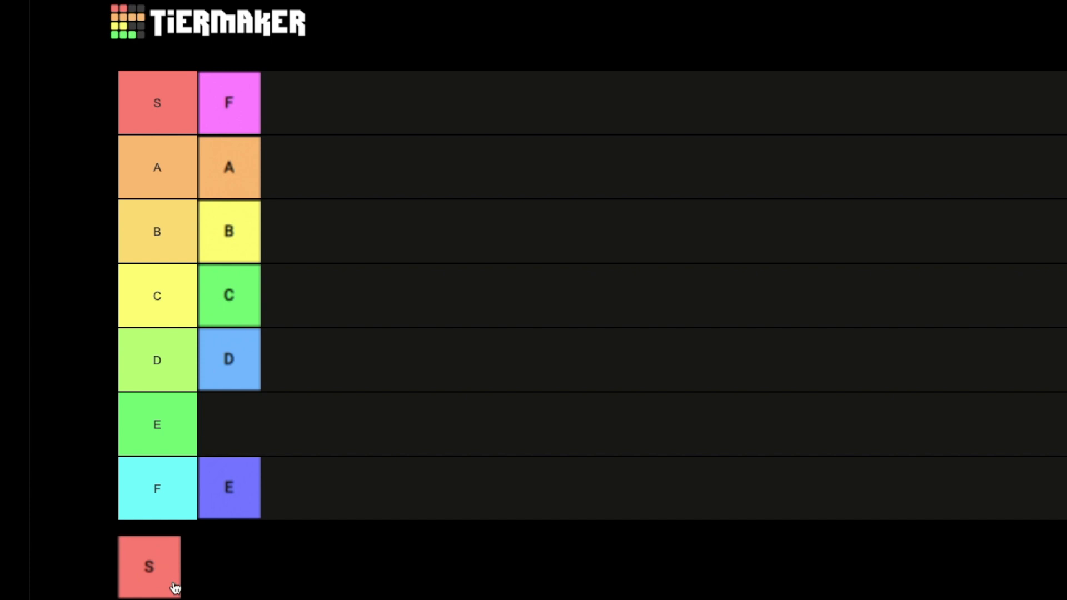
pyautogui.moveTo(149, 584)
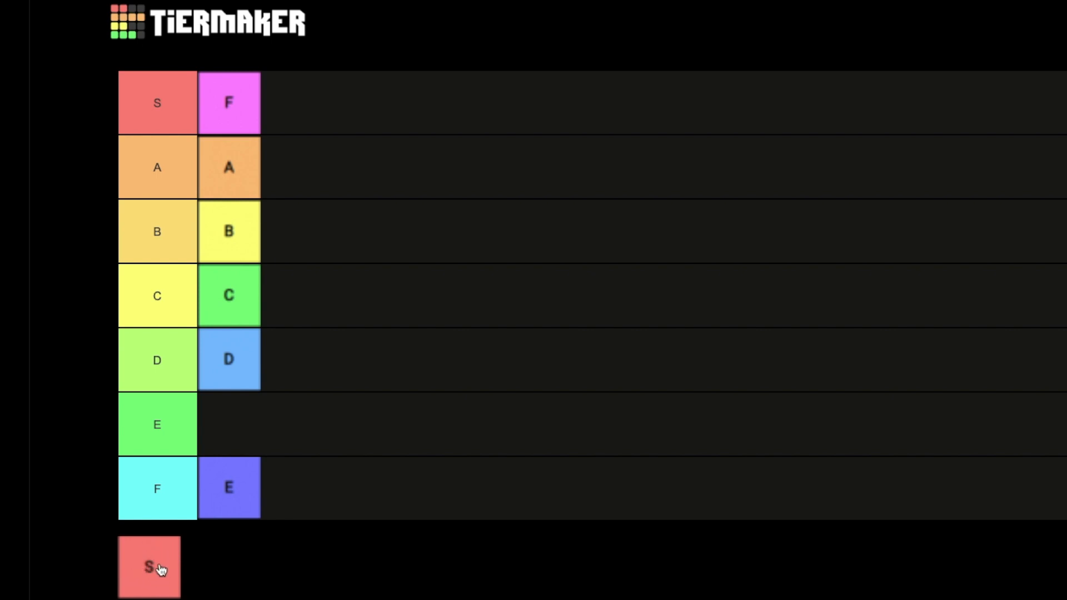
pyautogui.moveTo(142, 578)
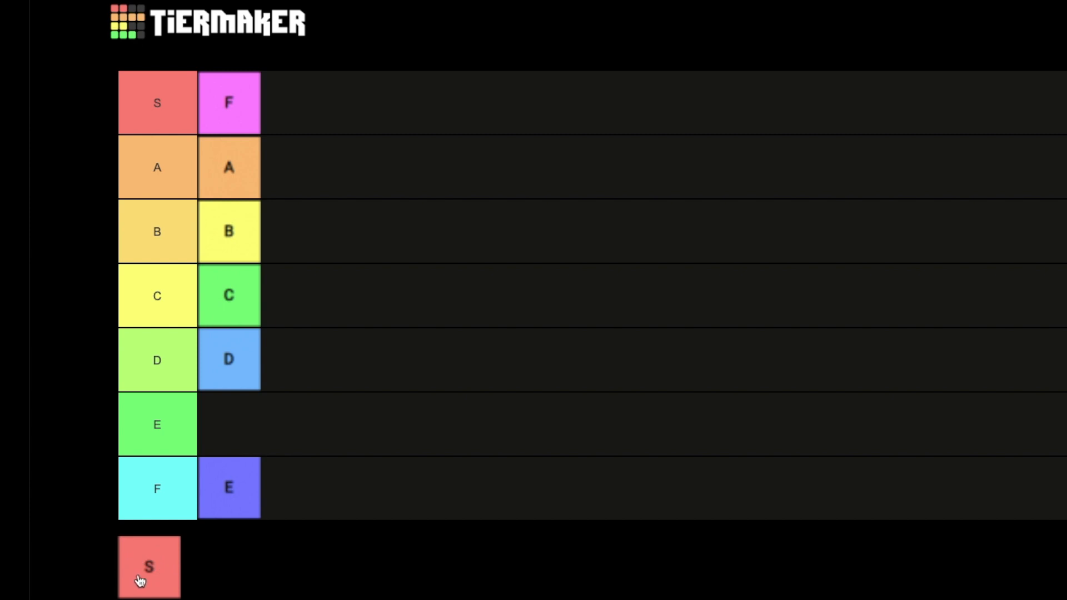
# Move the S tile into the D tier row beside the D tile
pyautogui.moveTo(148, 567); pyautogui.dragTo(330, 373)
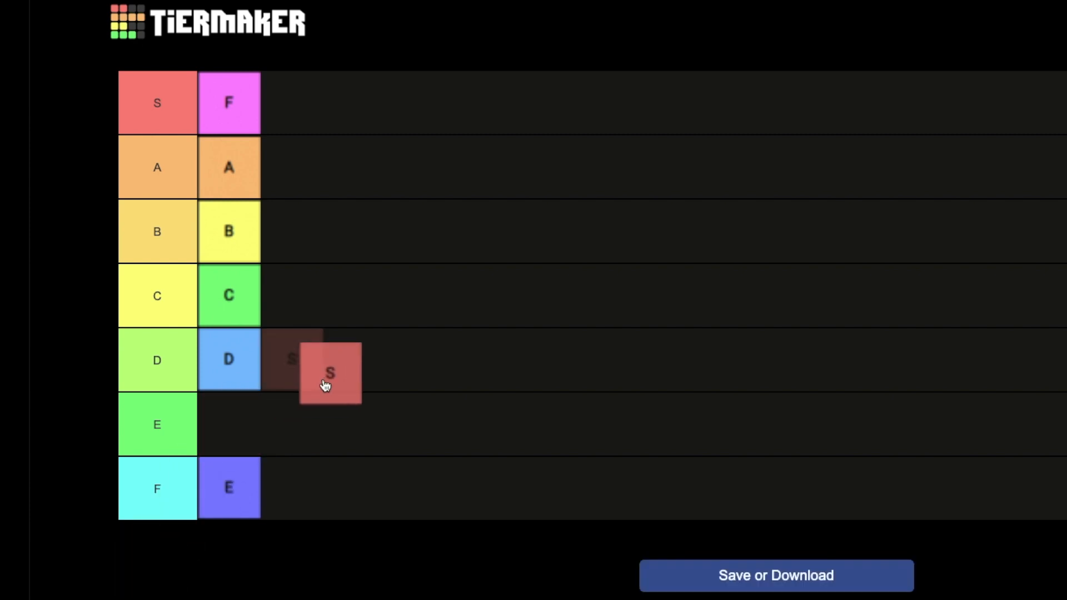
pyautogui.moveTo(330, 373); pyautogui.dragTo(292, 360)
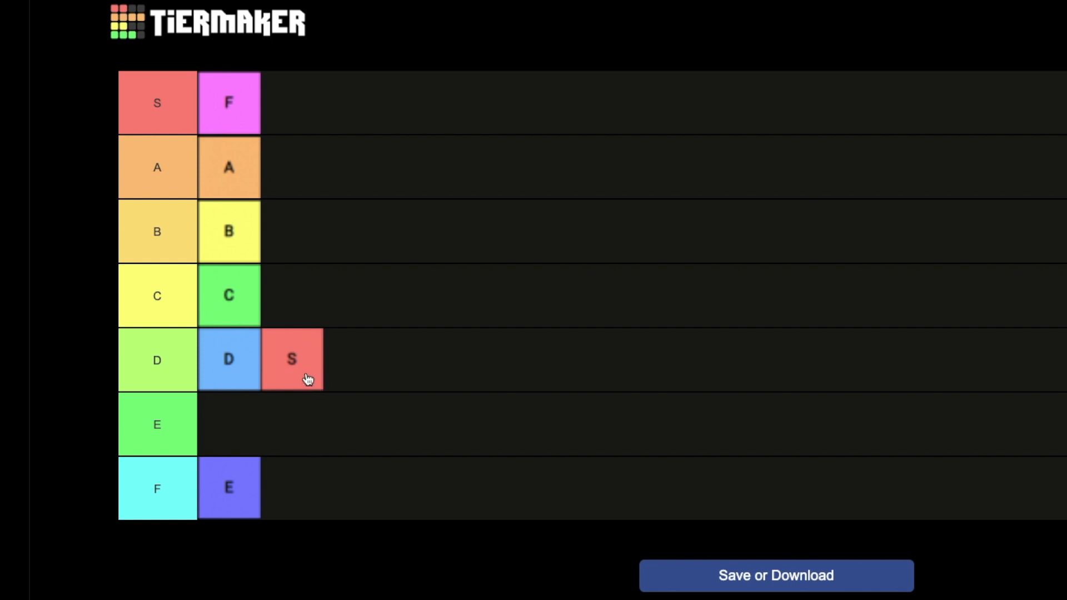
pyautogui.moveTo(211, 424)
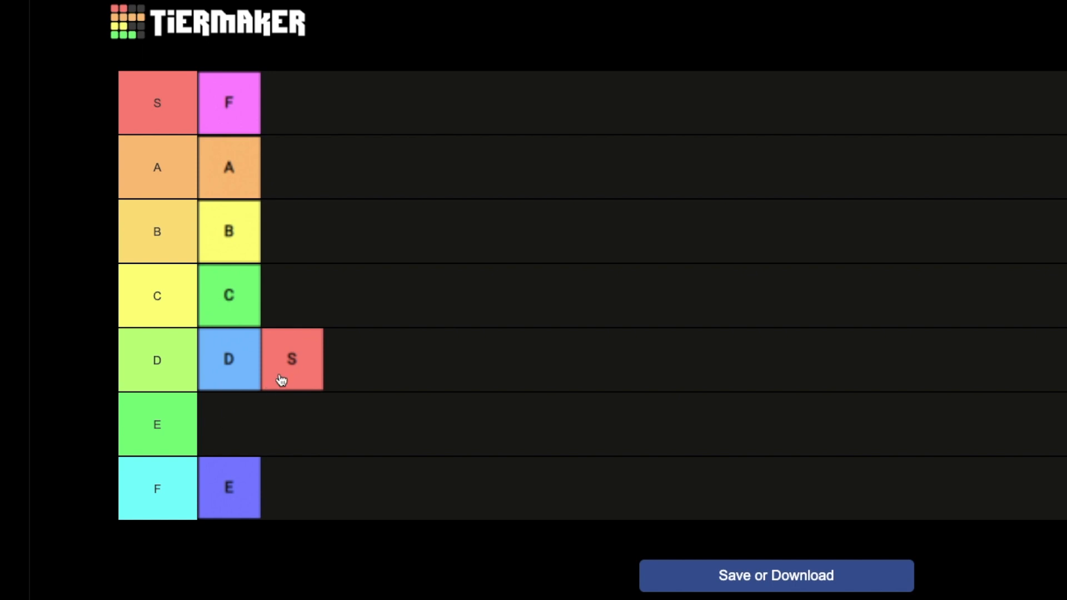
pyautogui.moveTo(177, 426)
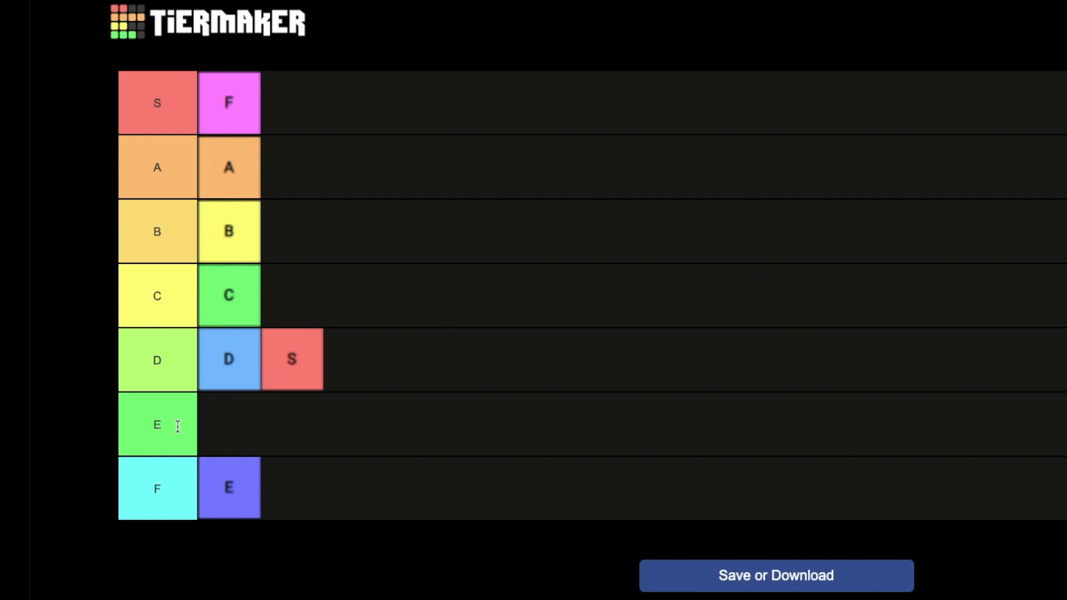
# Delete the empty E tier row from its row settings
pyautogui.click(157, 424)
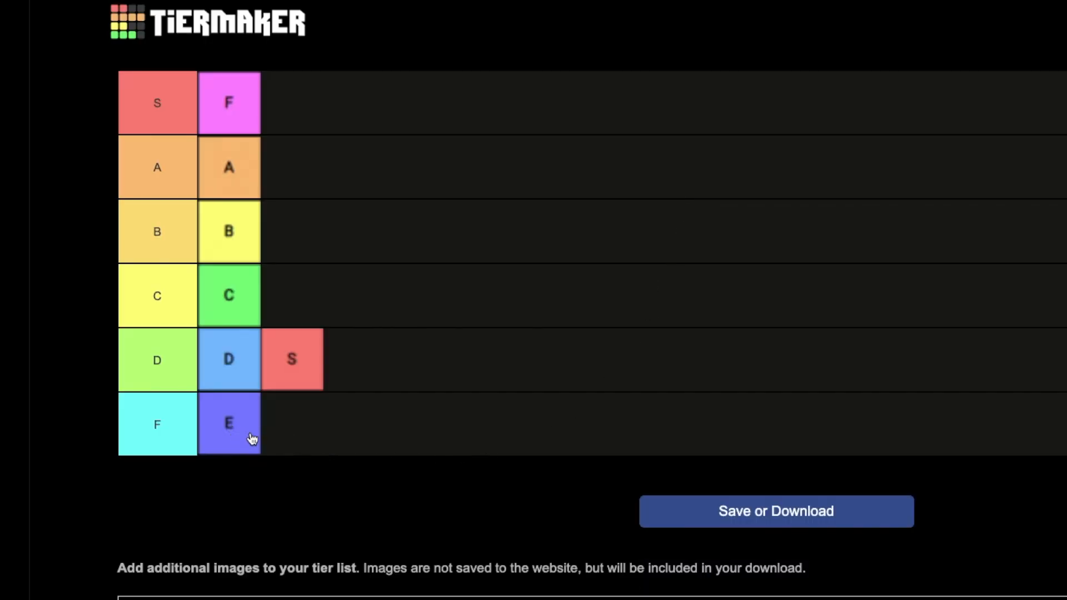
pyautogui.moveTo(324, 428)
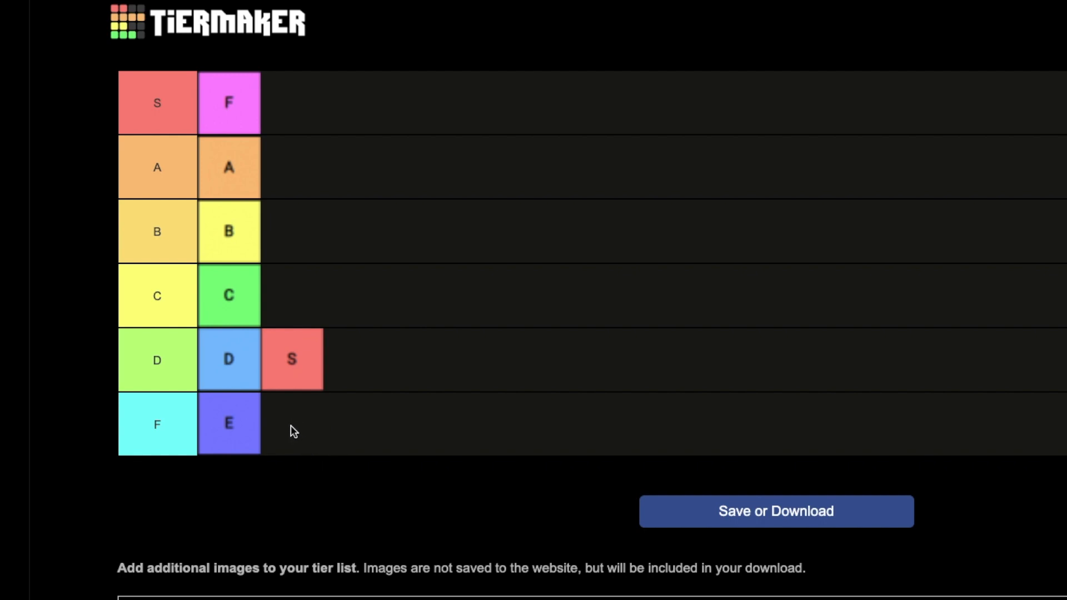
pyautogui.moveTo(297, 421)
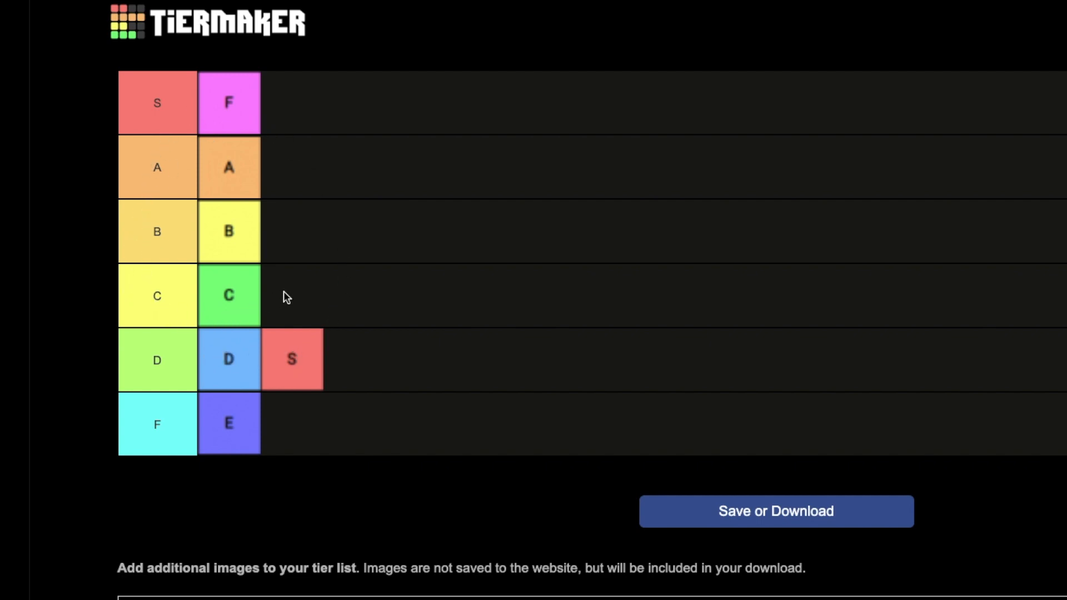
pyautogui.moveTo(290, 283)
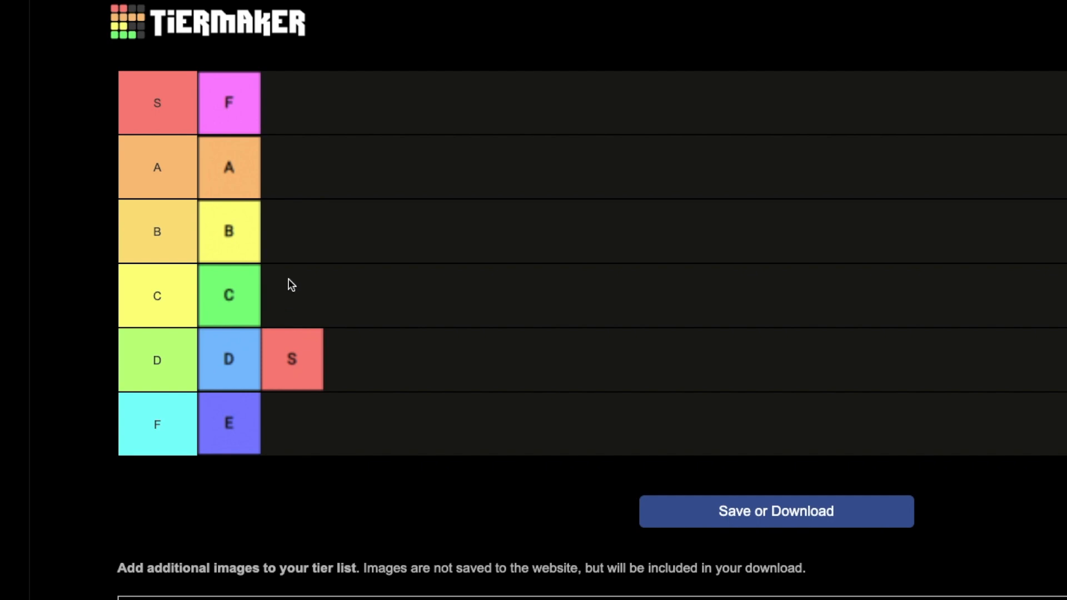